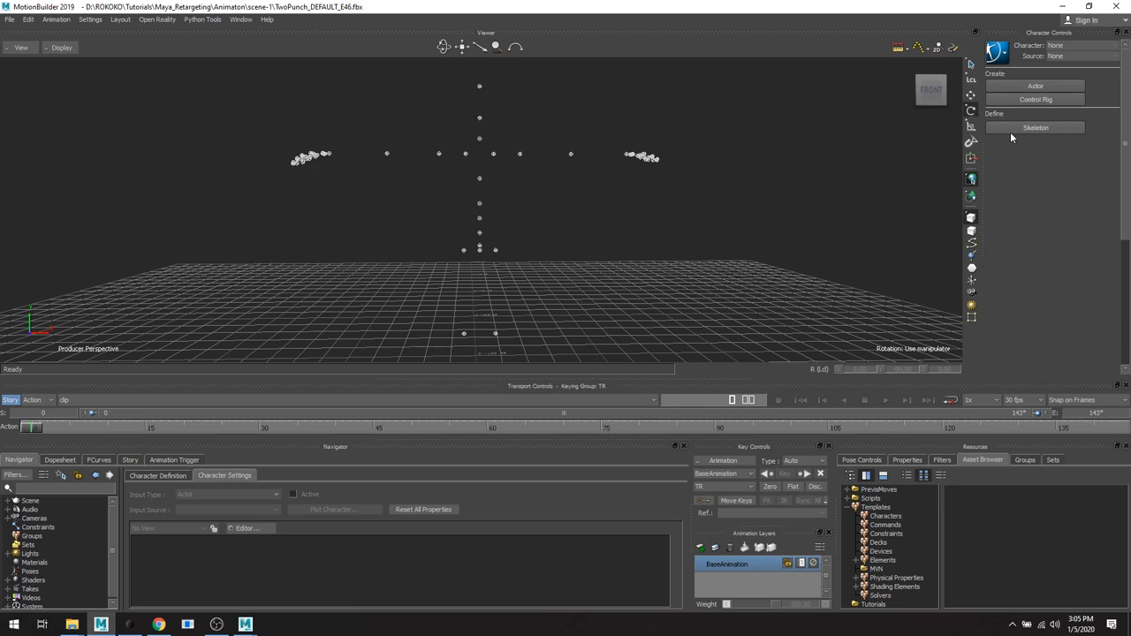
{"action": "mouse_move", "coordinate": [860, 203]}
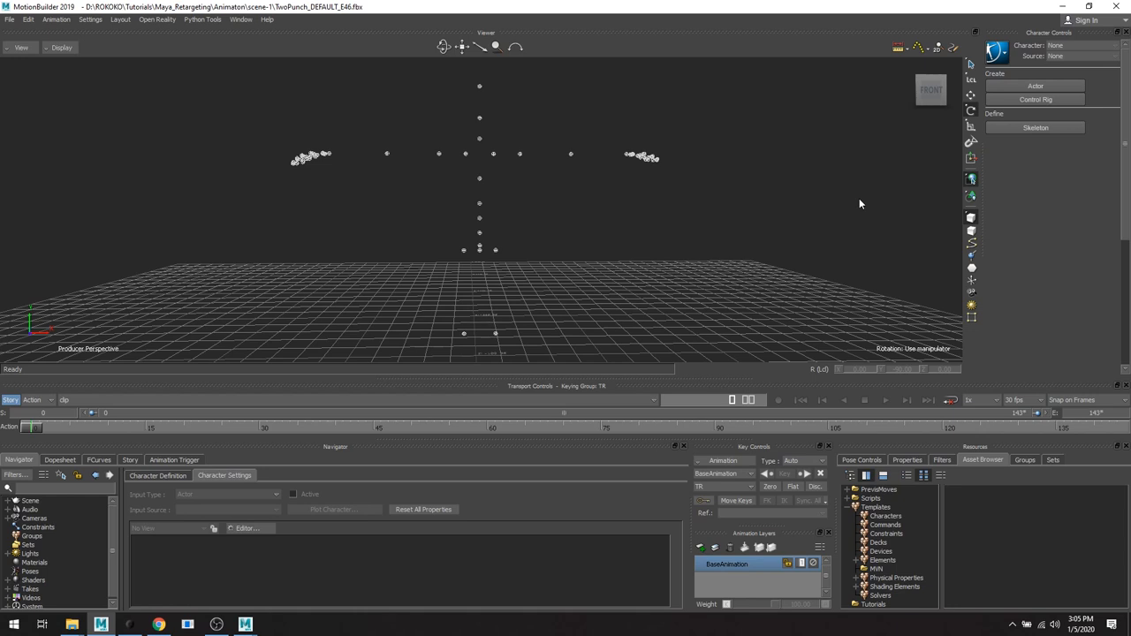
{"action": "mouse_move", "coordinate": [755, 72]}
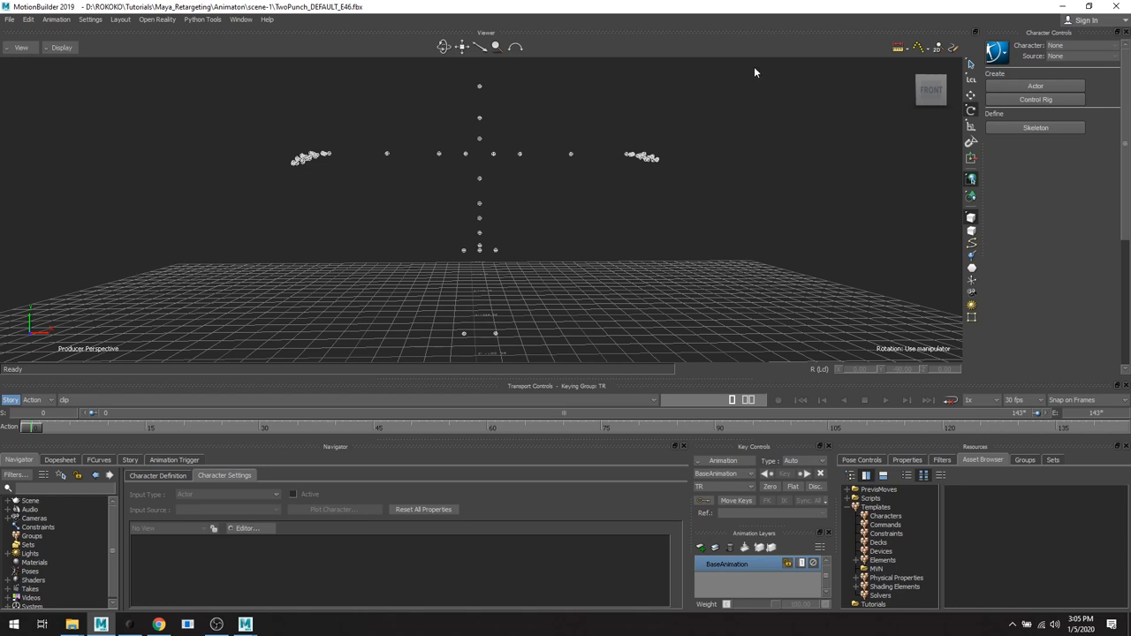
{"action": "mouse_move", "coordinate": [837, 264]}
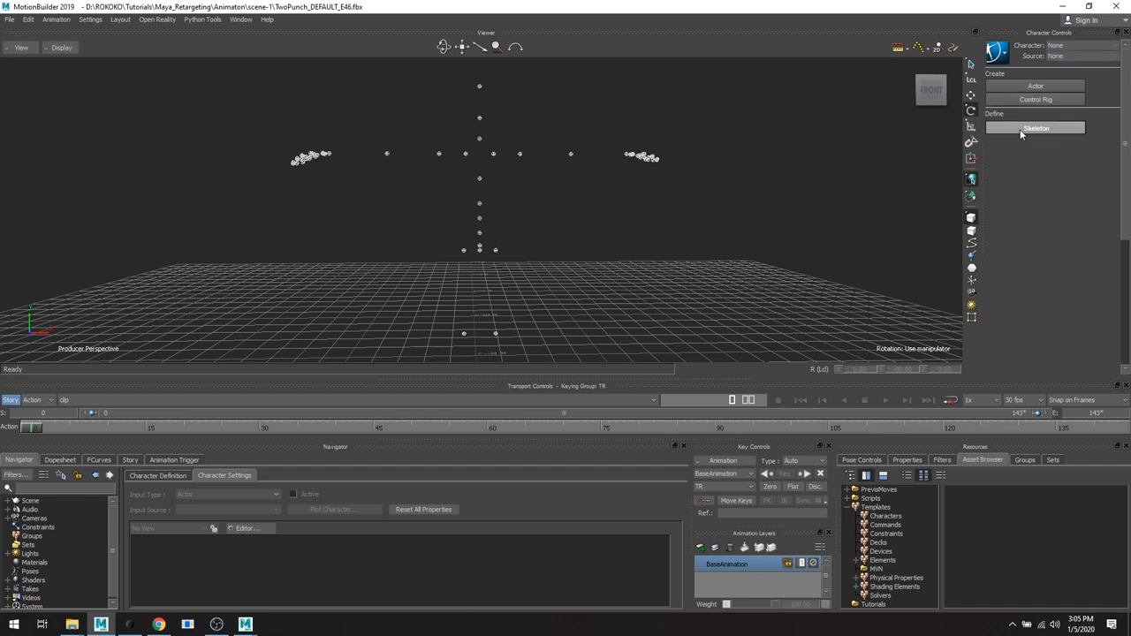
Create a new character and map selected joints to its Hips and Spine slots.
{"action": "left_click", "coordinate": [1035, 128]}
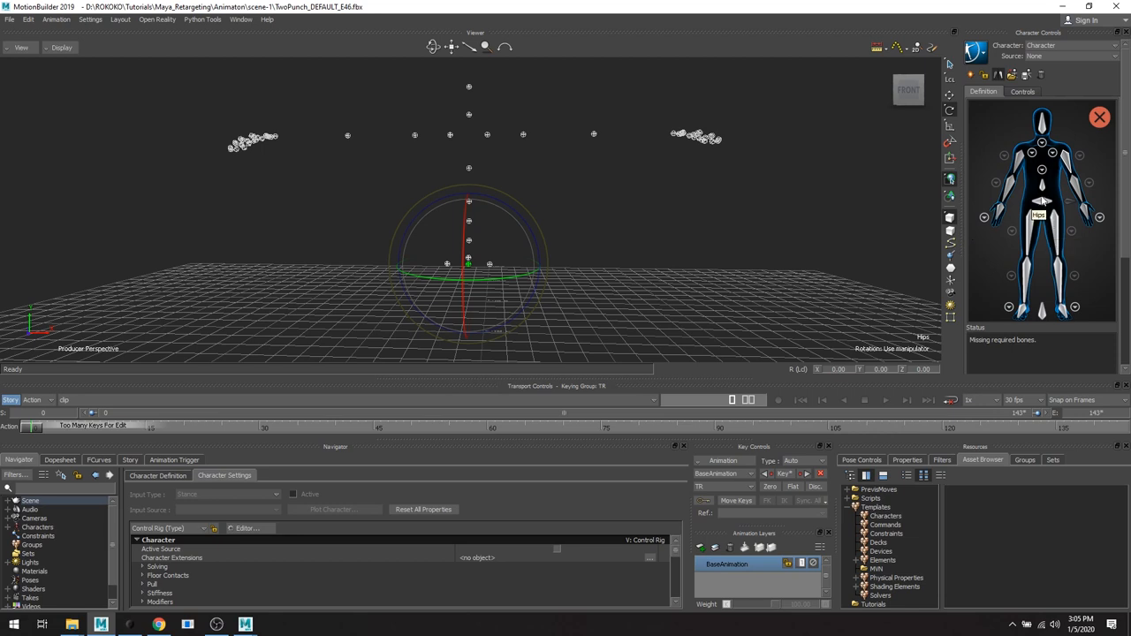
{"action": "mouse_move", "coordinate": [916, 337]}
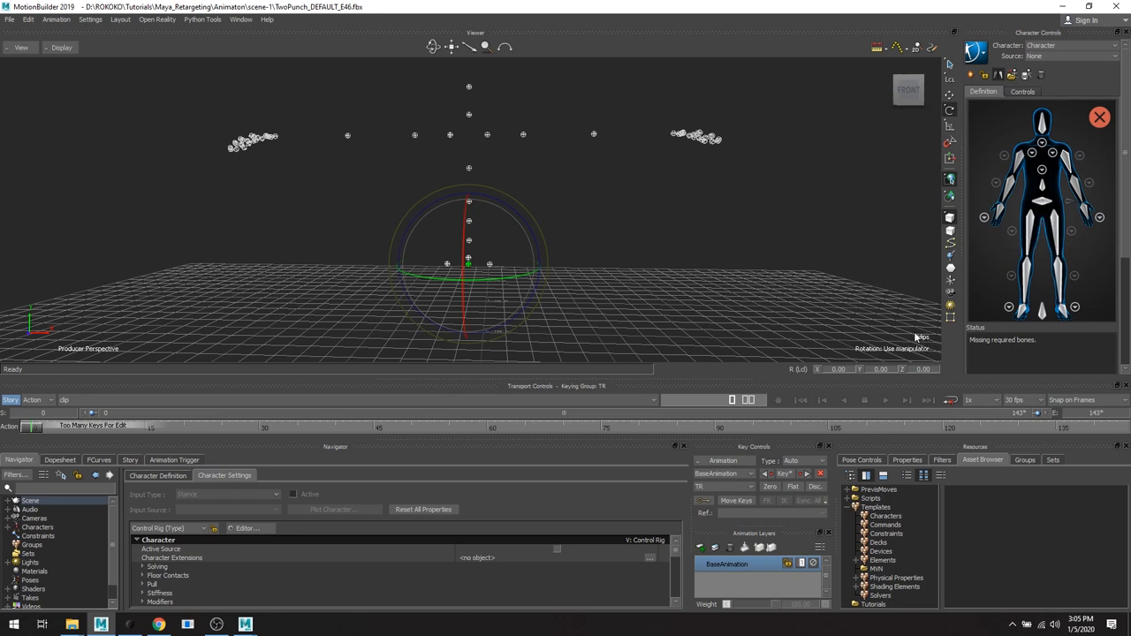
{"action": "mouse_move", "coordinate": [1042, 234]}
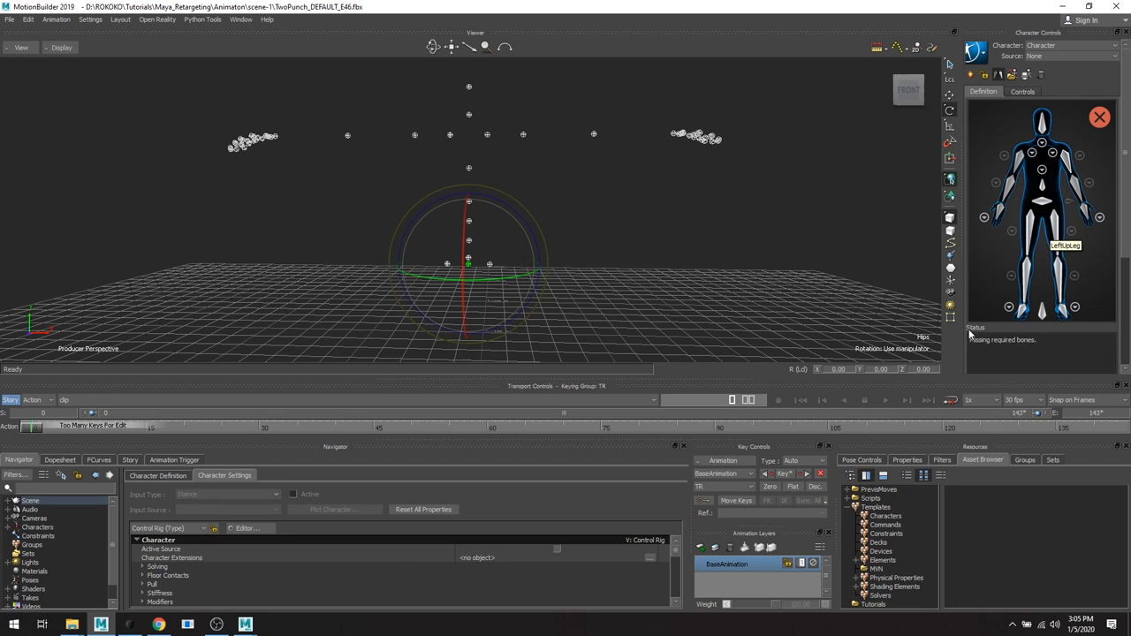
{"action": "mouse_move", "coordinate": [1041, 215]}
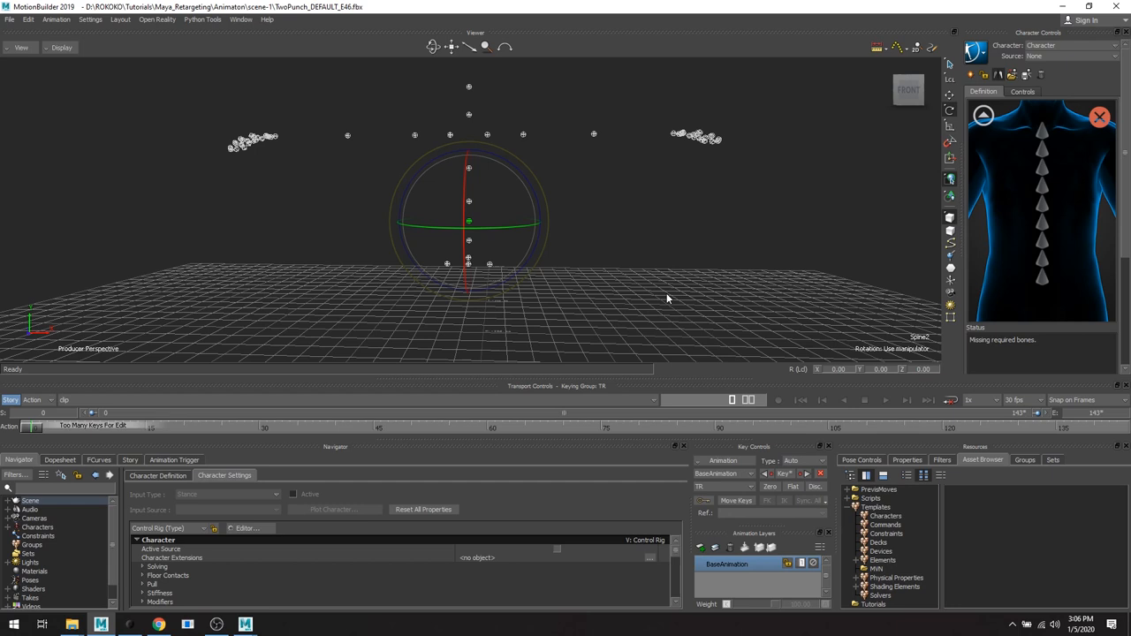
{"action": "mouse_move", "coordinate": [1046, 287]}
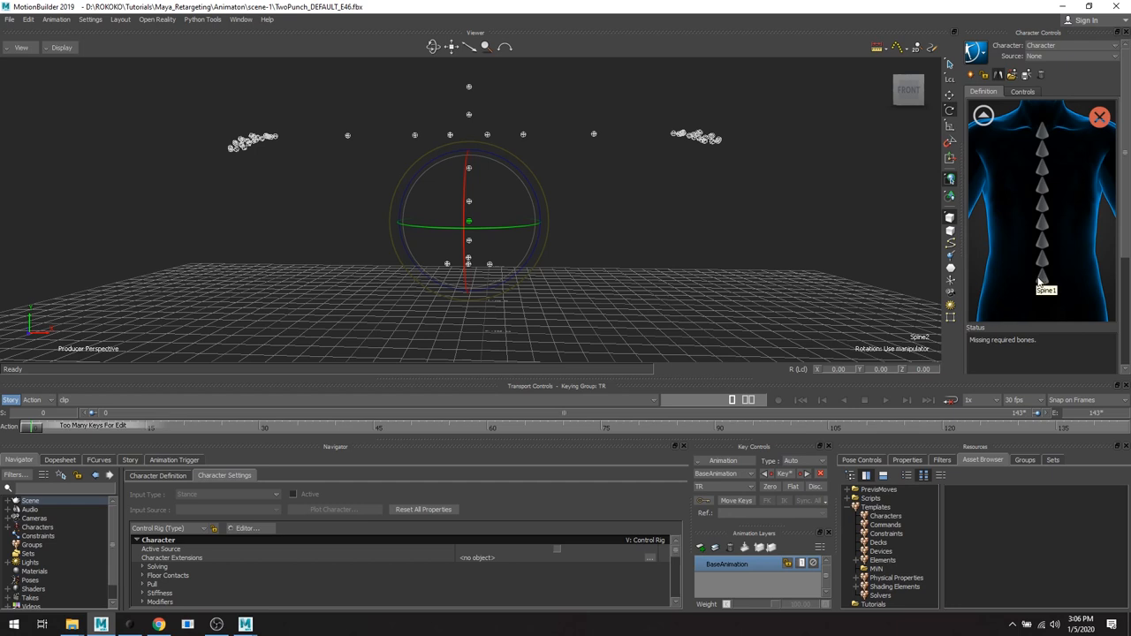
{"action": "mouse_move", "coordinate": [1031, 298]}
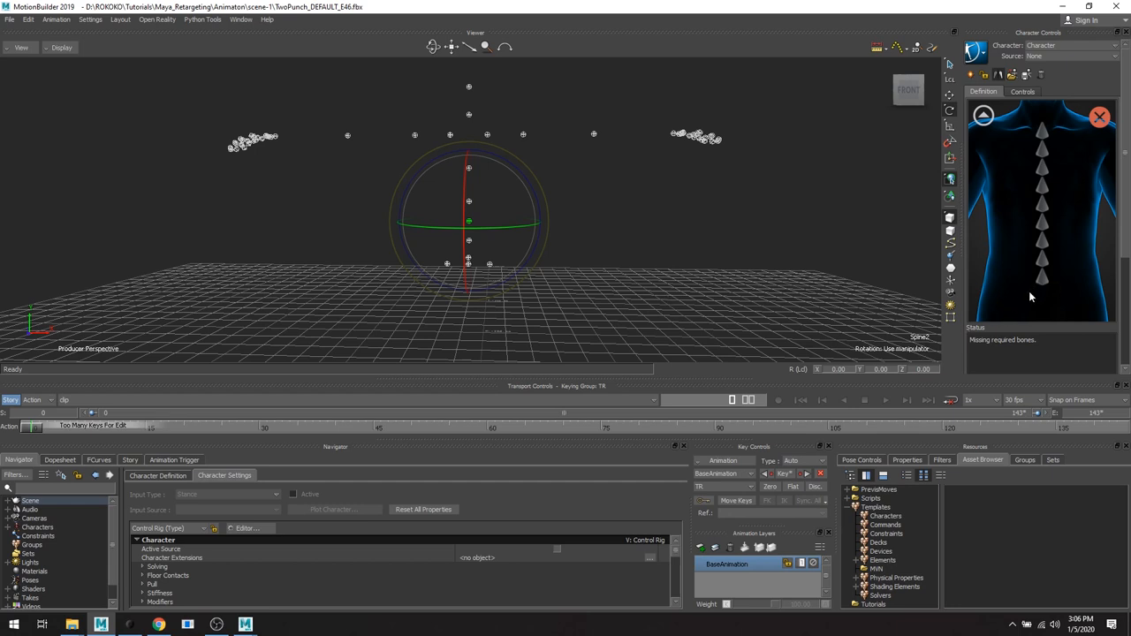
{"action": "mouse_move", "coordinate": [1047, 280]}
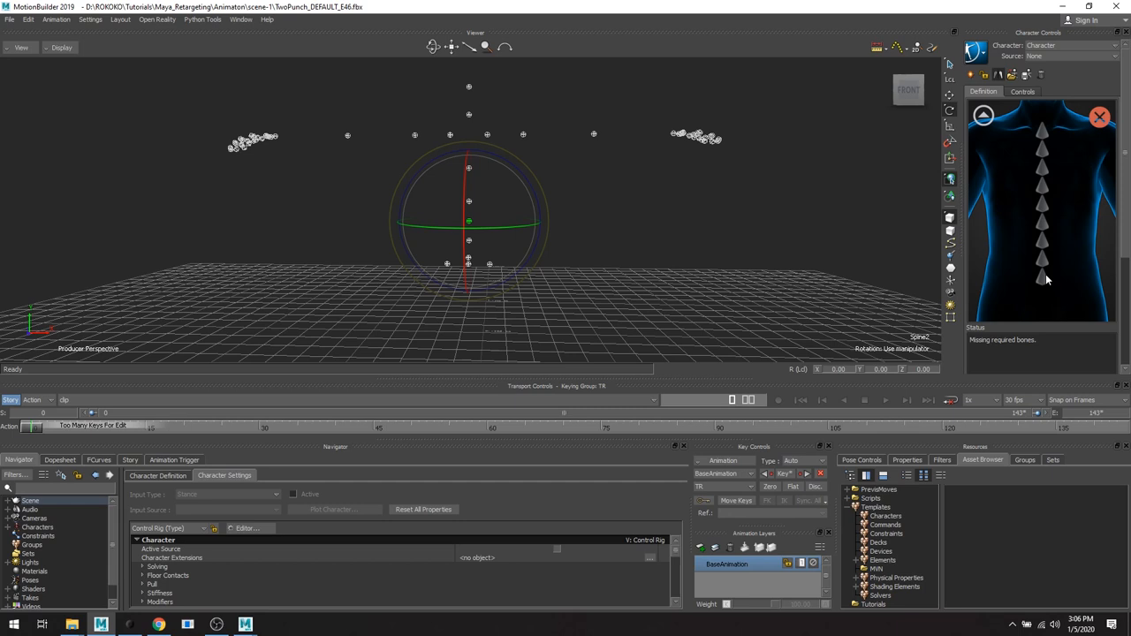
{"action": "right_click", "coordinate": [1047, 278]}
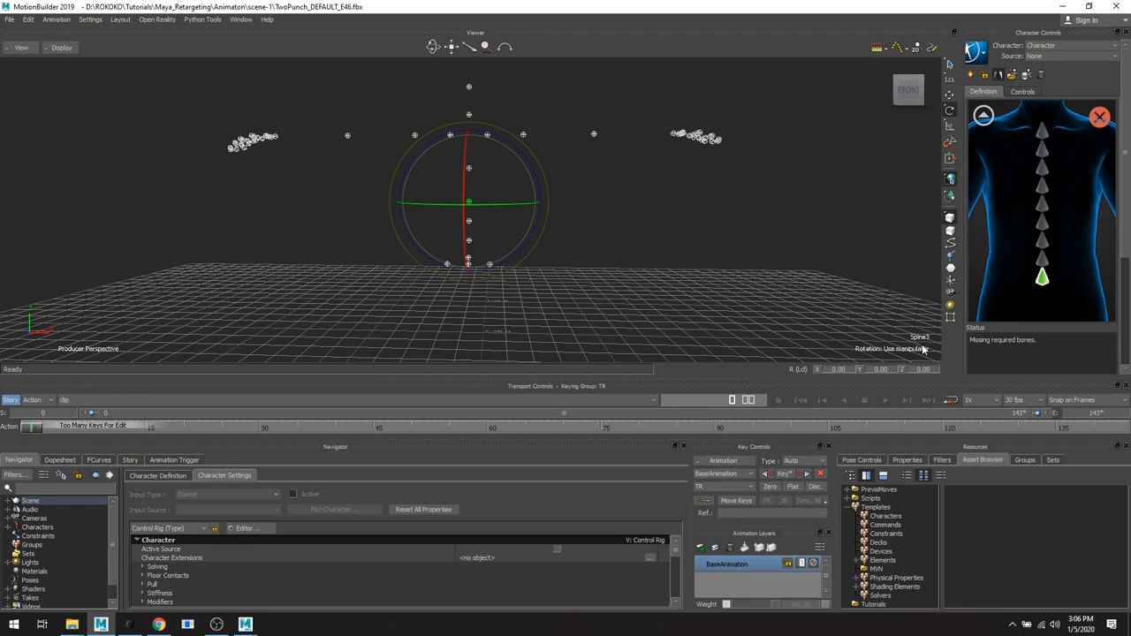
{"action": "mouse_move", "coordinate": [1043, 276]}
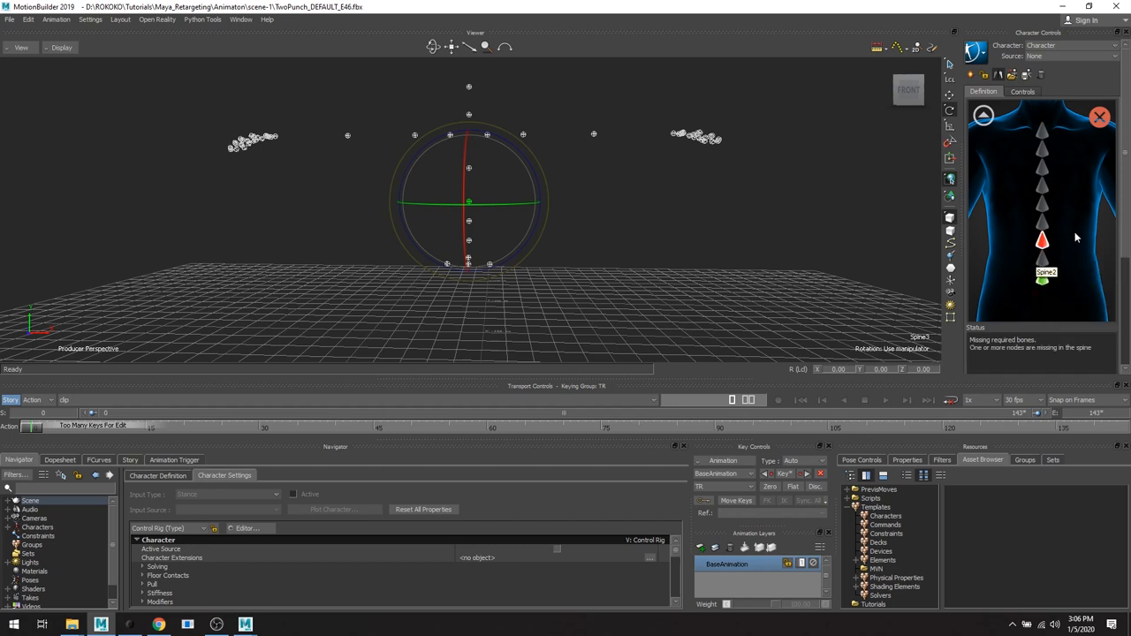
{"action": "right_click", "coordinate": [1041, 240]}
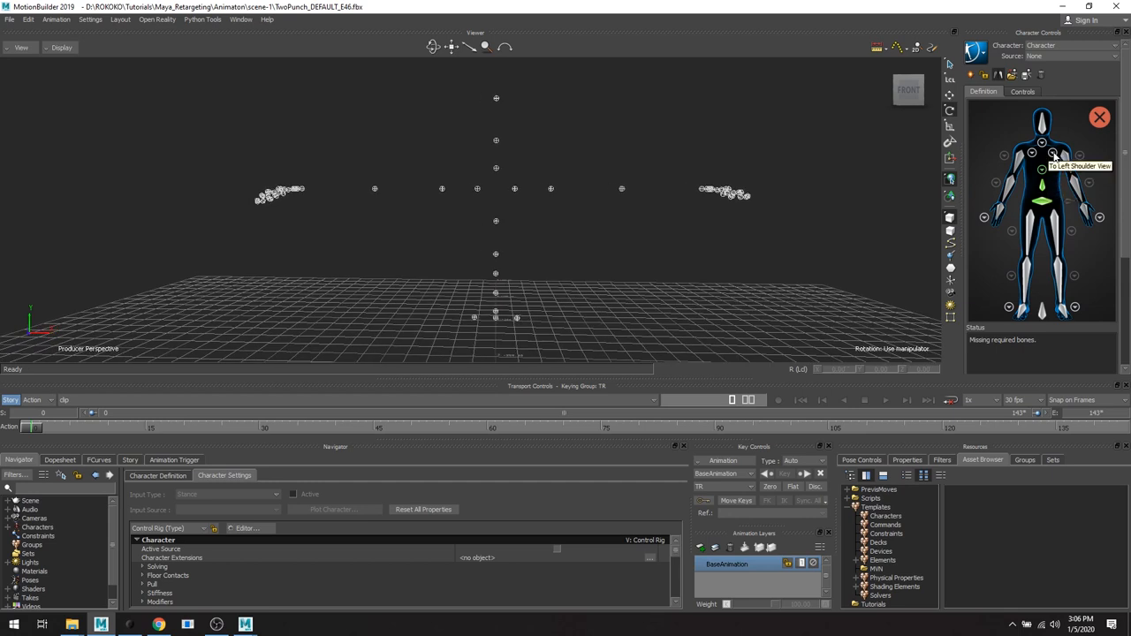
{"action": "mouse_move", "coordinate": [1032, 152]}
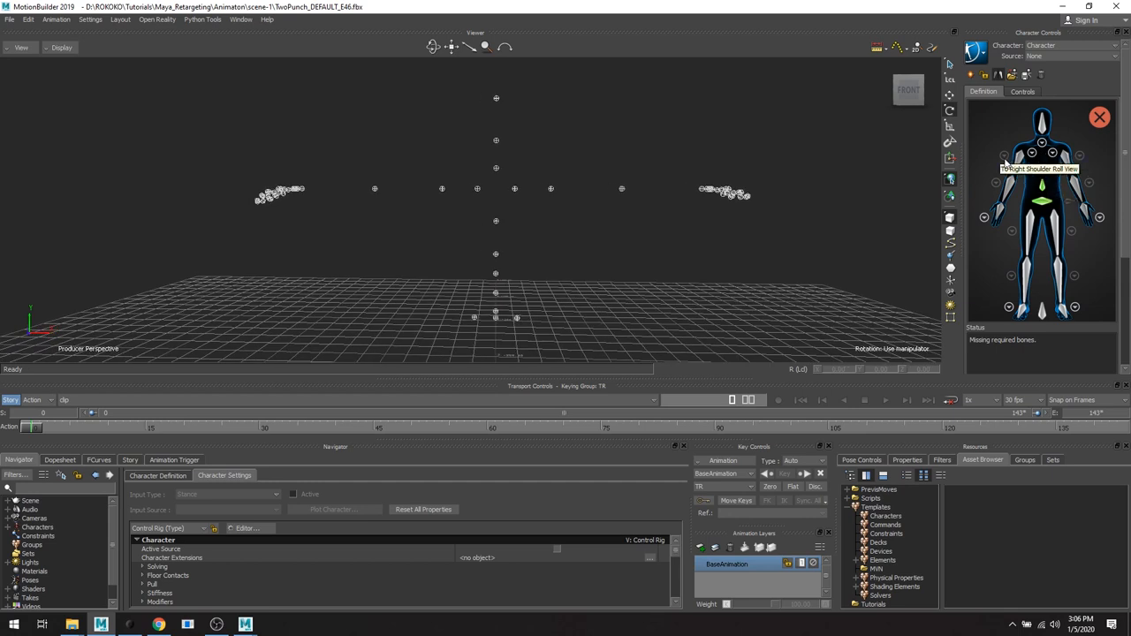
{"action": "mouse_move", "coordinate": [1069, 205]}
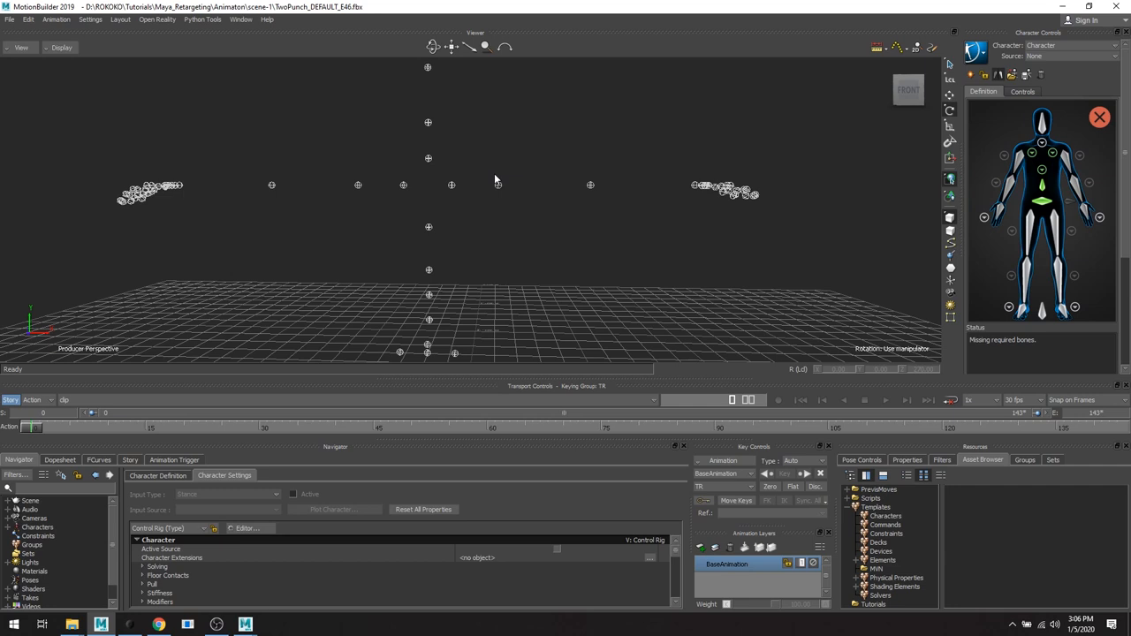
Select a shoulder slot in the Definition figure to map the shoulder joint.
{"action": "left_click", "coordinate": [1065, 183]}
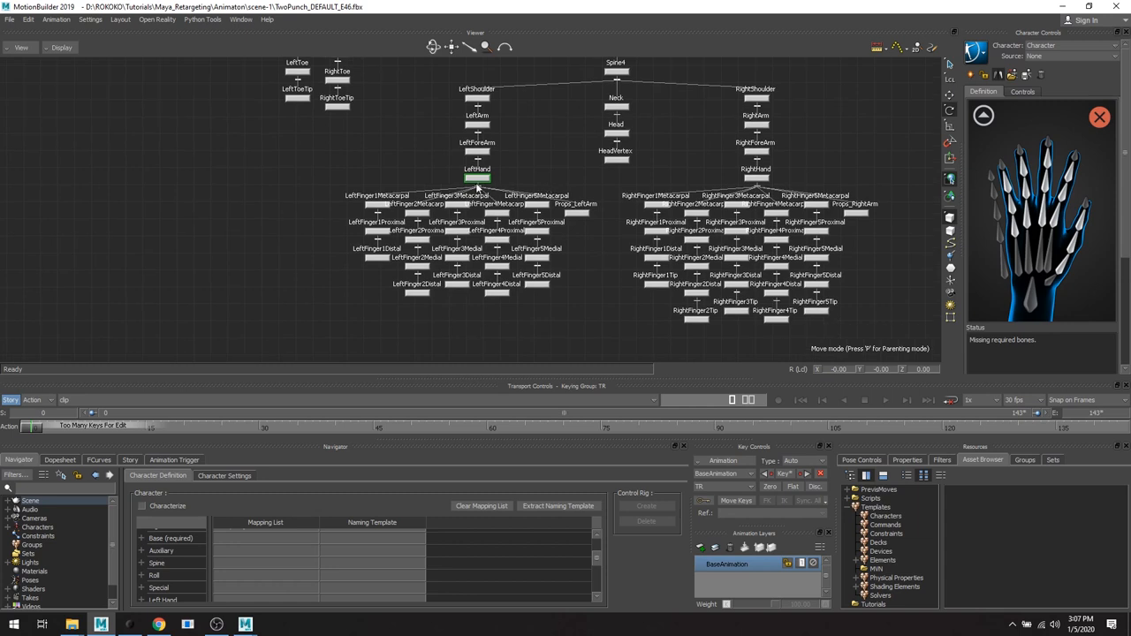
{"action": "mouse_move", "coordinate": [658, 267]}
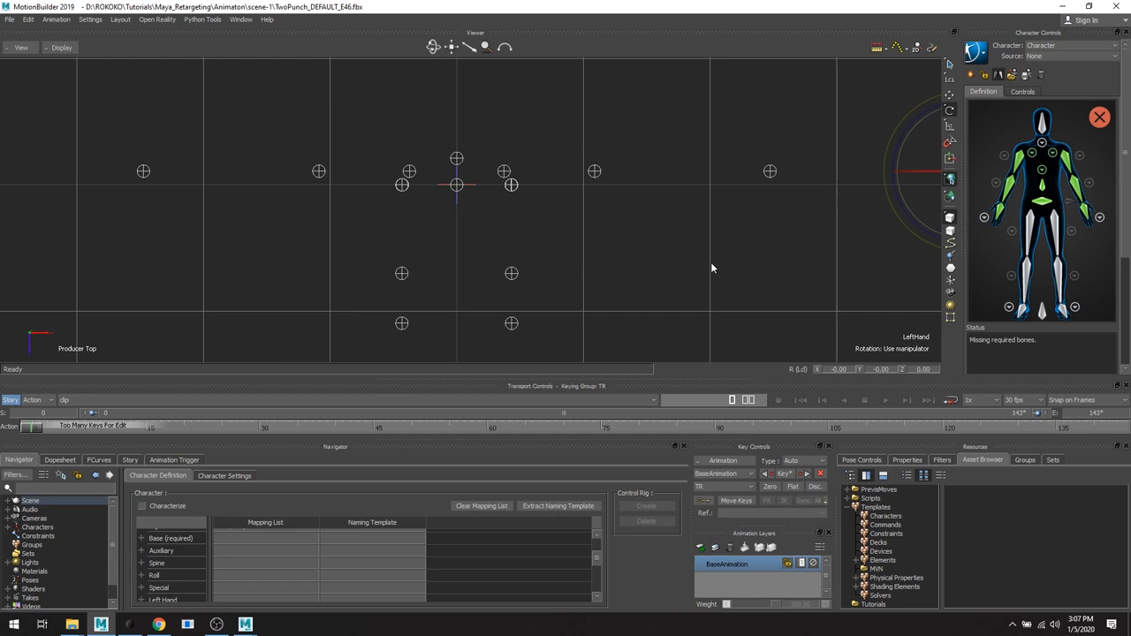
{"action": "mouse_move", "coordinate": [657, 274]}
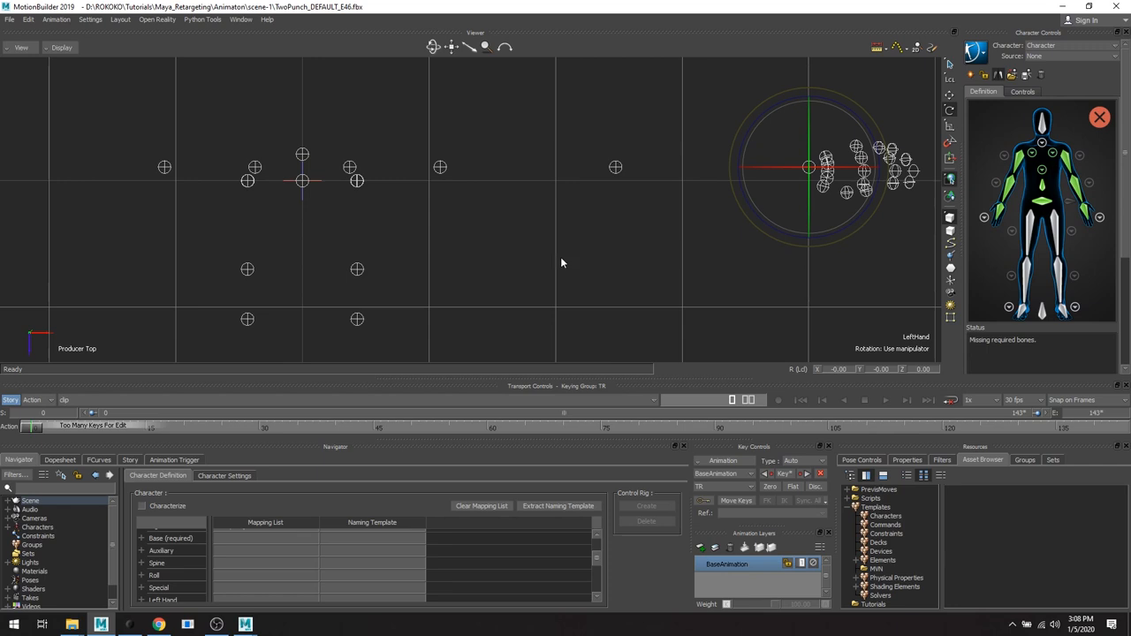
{"action": "mouse_move", "coordinate": [564, 265]}
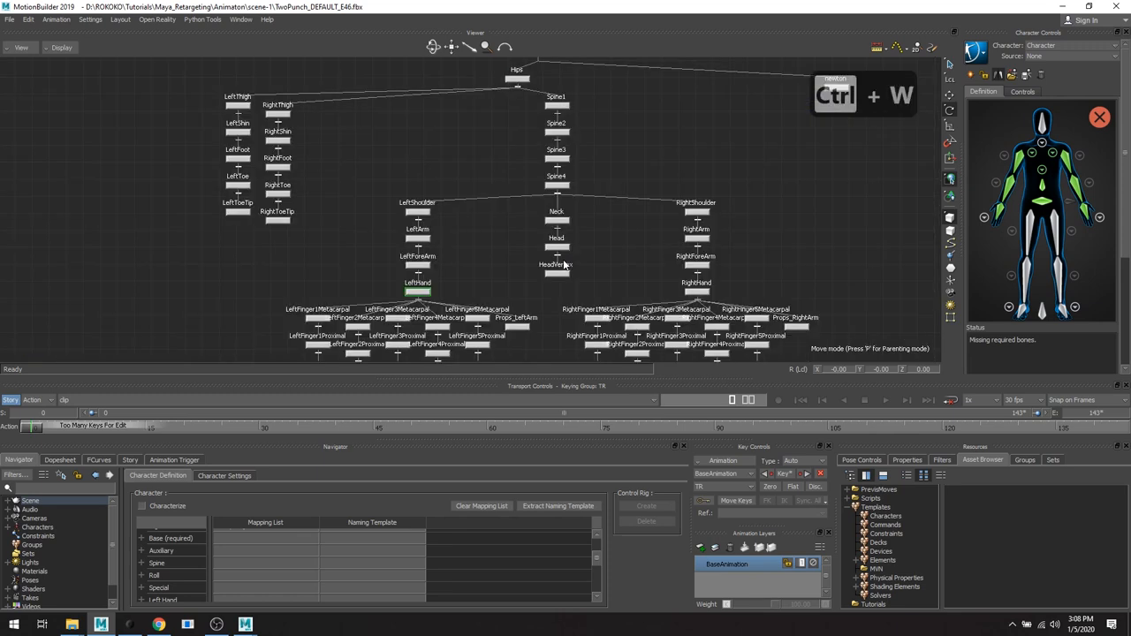
Return the viewer to the 3D scene and map the remaining leg joint.
{"action": "key", "text": "ctrl+w"}
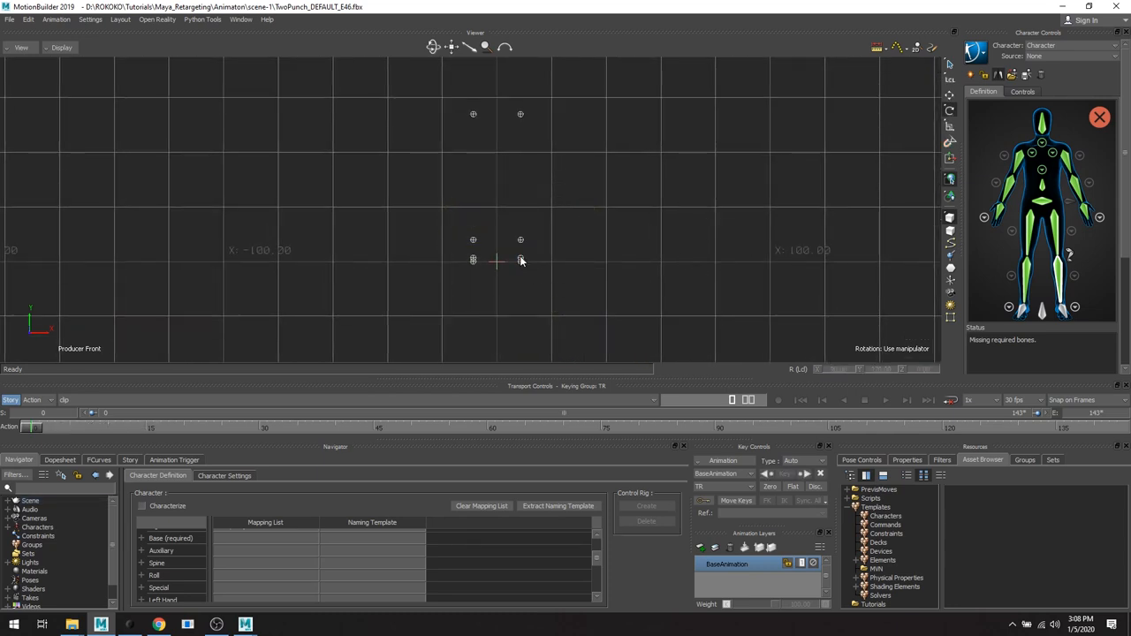
{"action": "right_click", "coordinate": [1041, 307]}
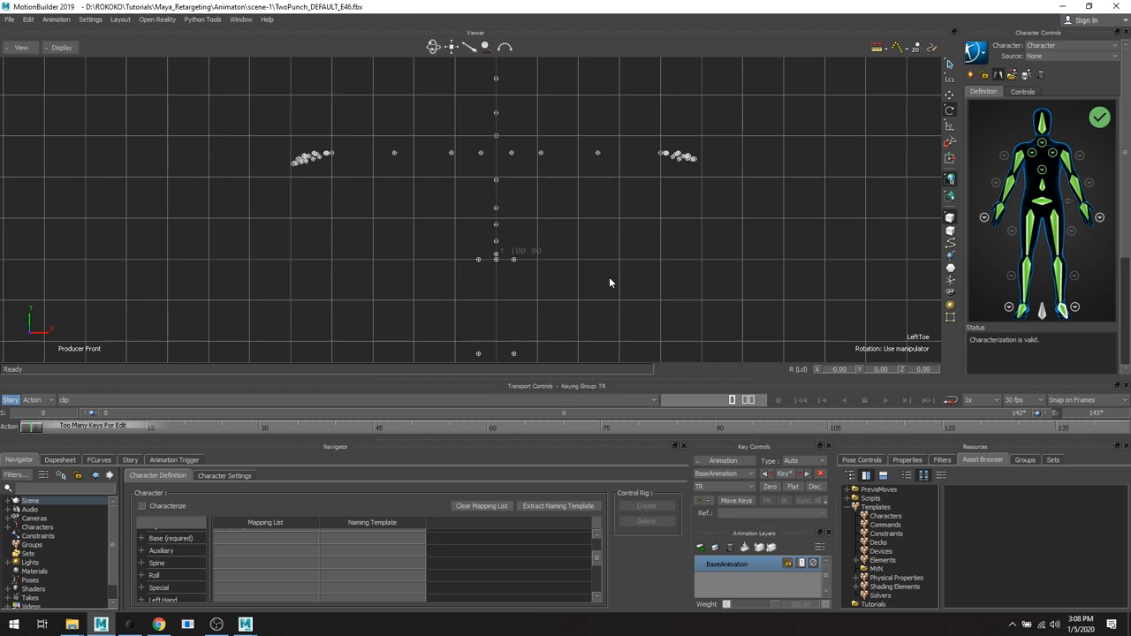
{"action": "mouse_move", "coordinate": [649, 243]}
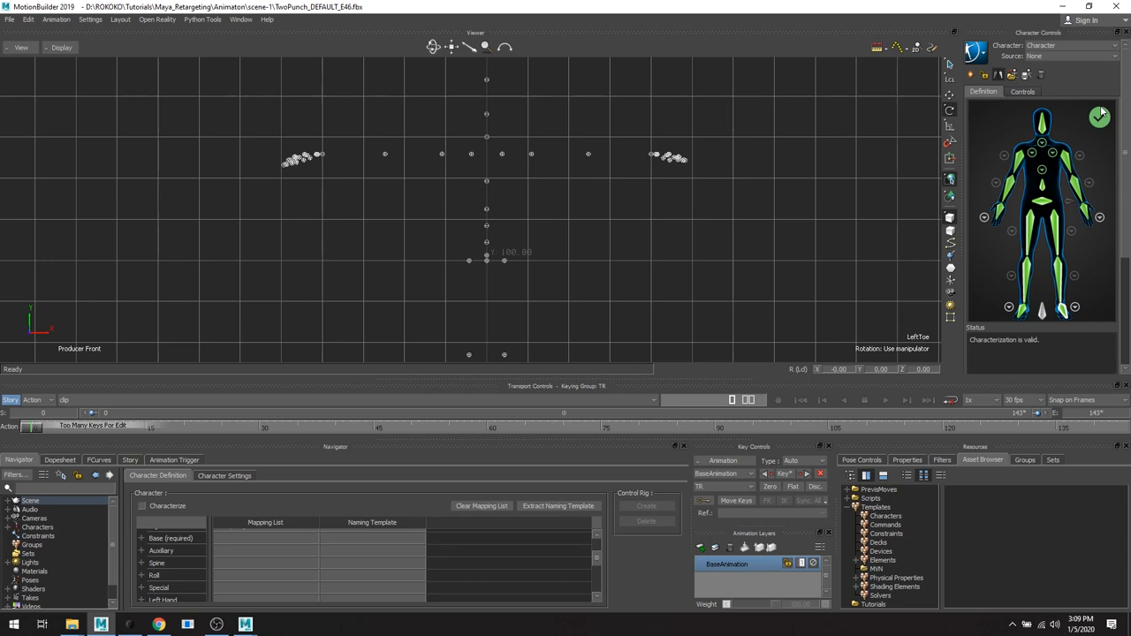
{"action": "mouse_move", "coordinate": [1099, 115]}
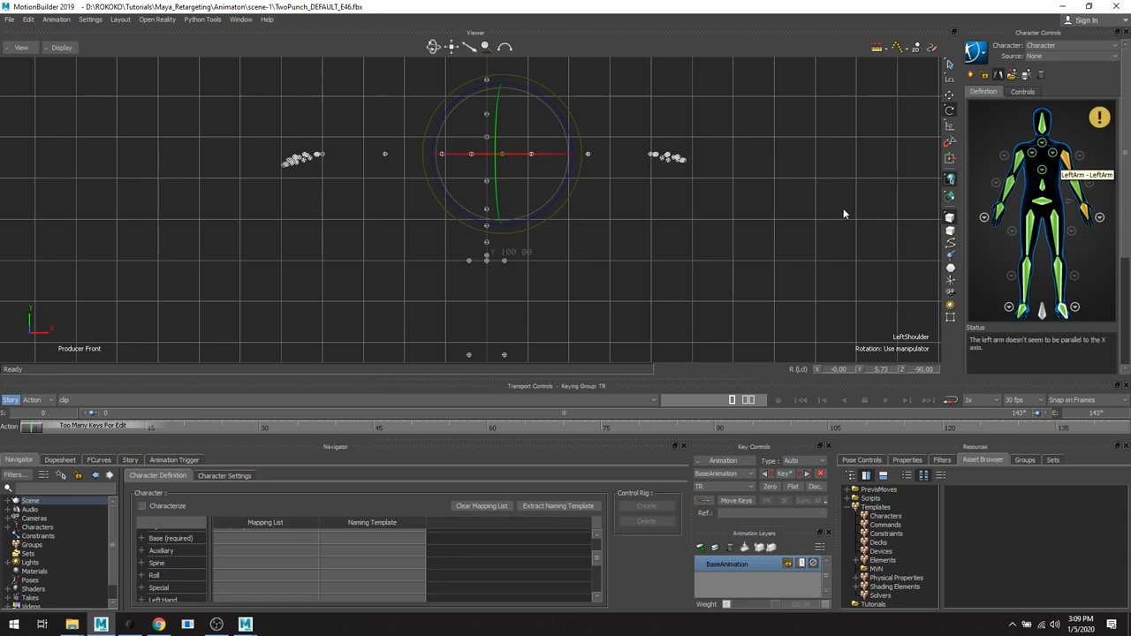
Undo the recent arm rotations, restoring a valid characterization.
{"action": "key", "text": "ctrl+z"}
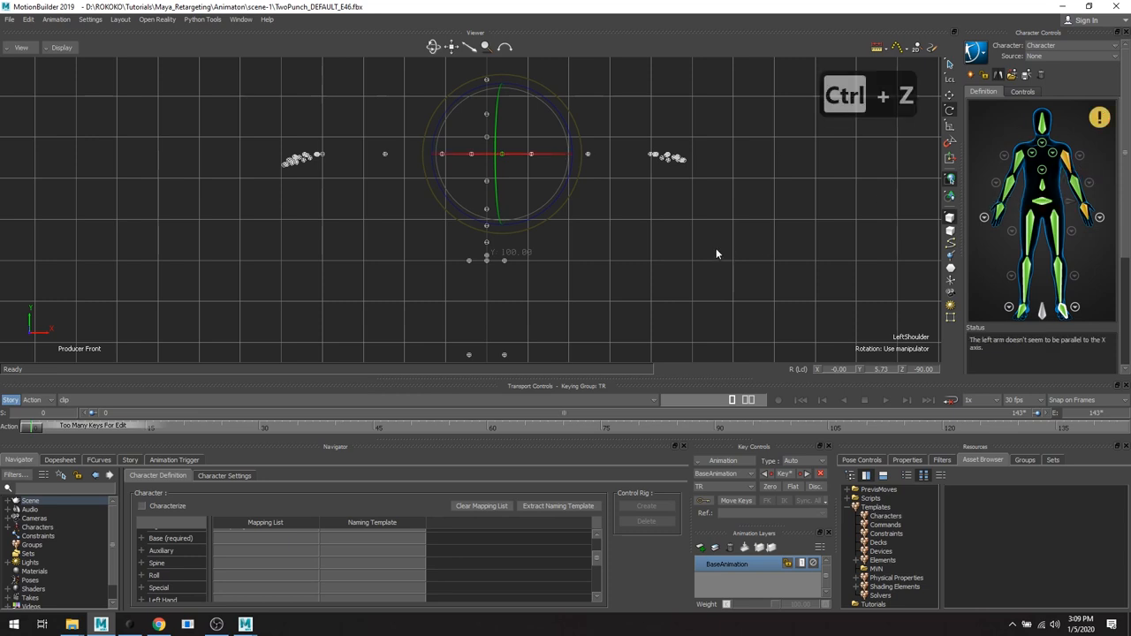
{"action": "key", "text": "ctrl+z"}
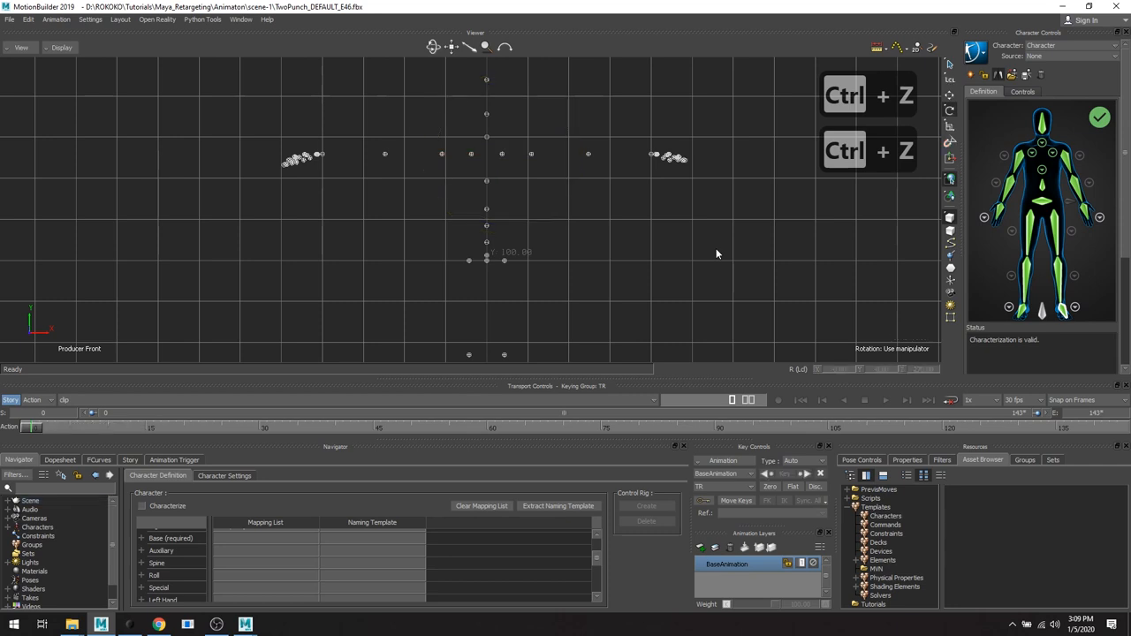
{"action": "key", "text": "ctrl+z"}
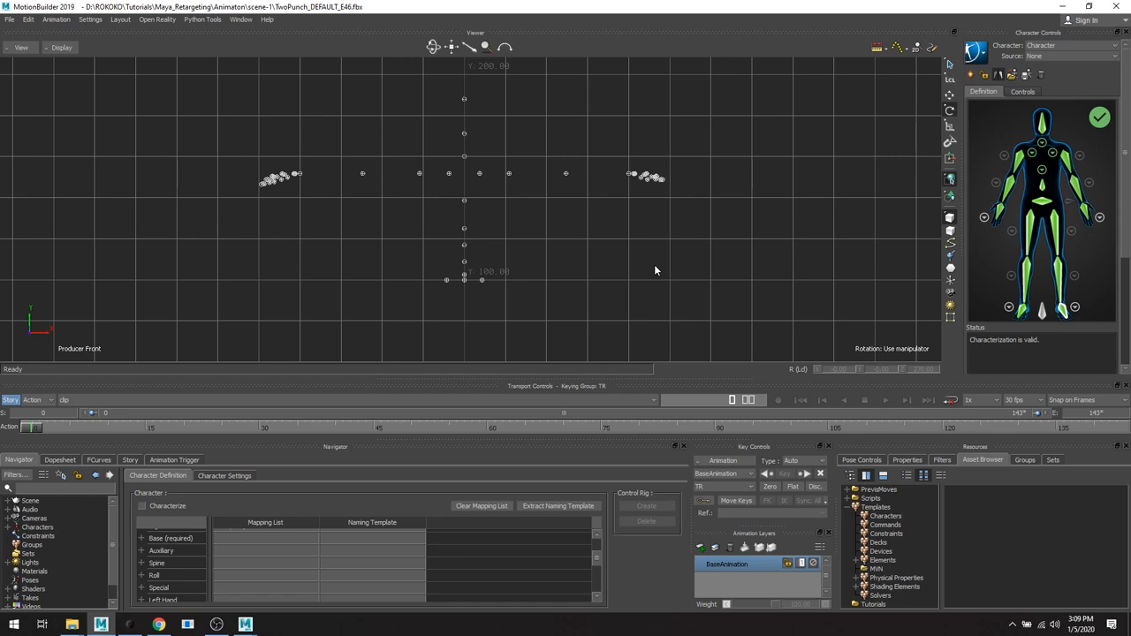
{"action": "mouse_move", "coordinate": [683, 246]}
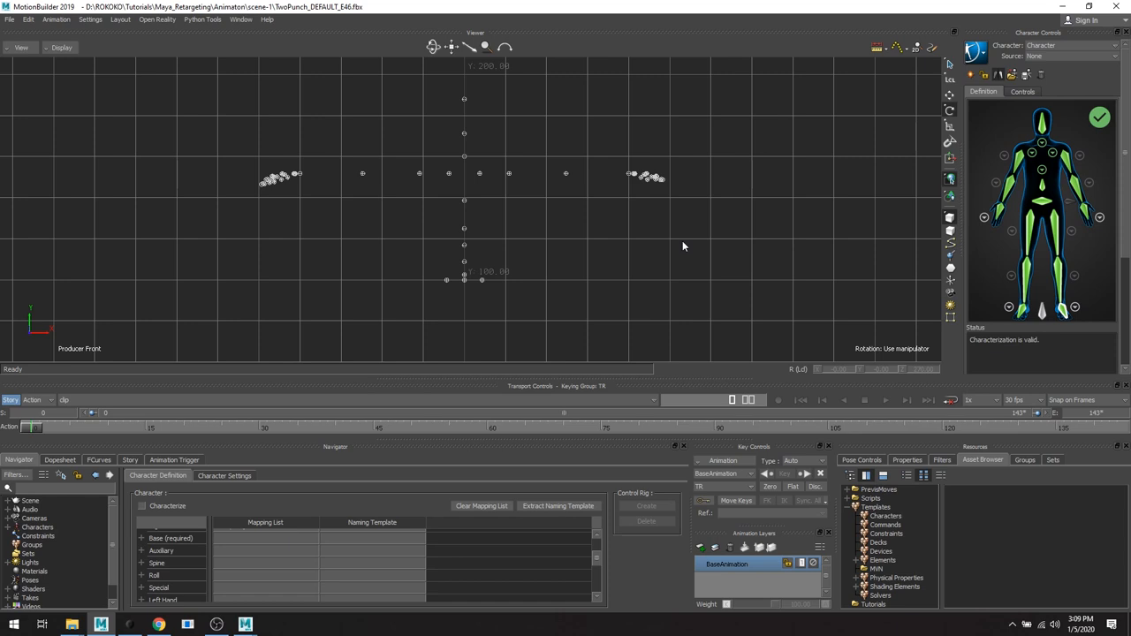
{"action": "mouse_move", "coordinate": [991, 103]}
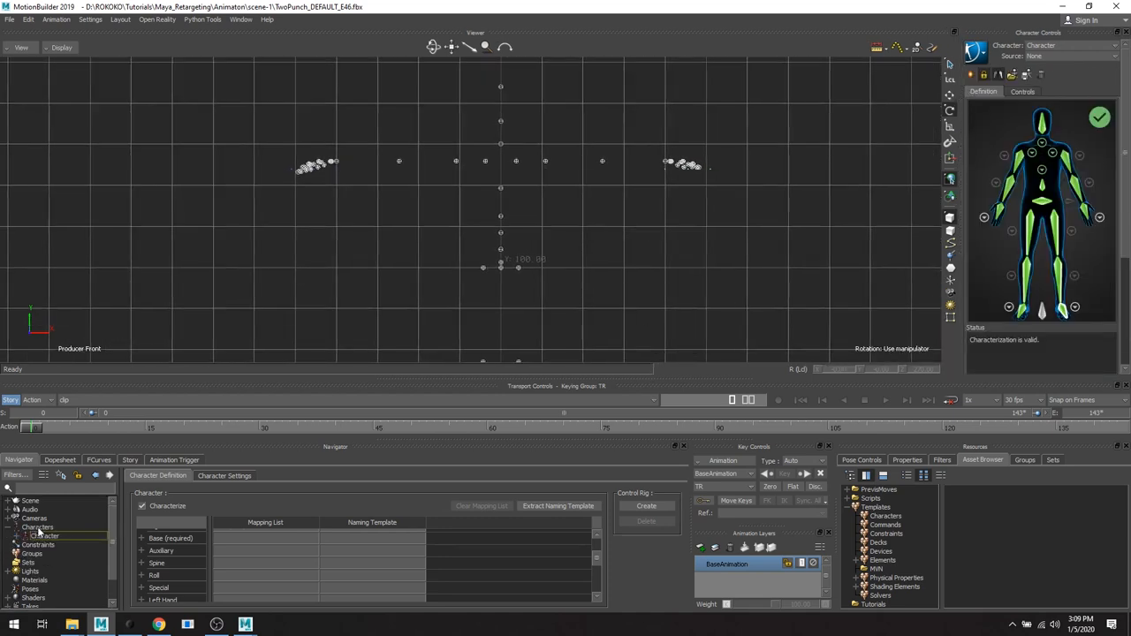
Select the new character under Characters and begin renaming it.
{"action": "left_click", "coordinate": [44, 536]}
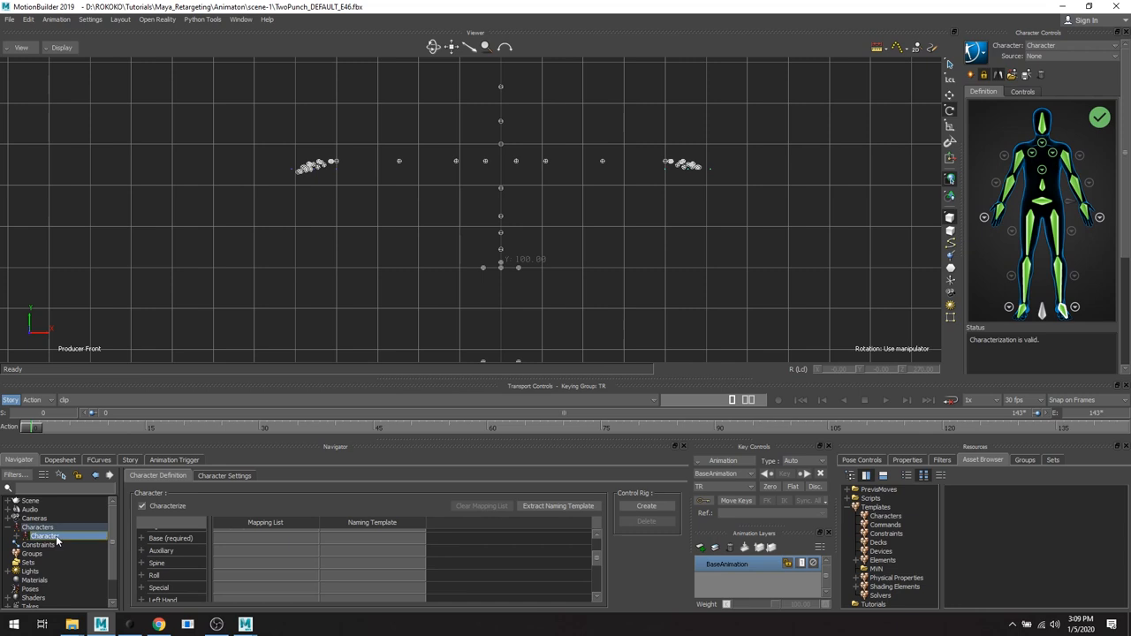
{"action": "key", "text": "F2"}
{"action": "type", "text": "TwoPunch"}
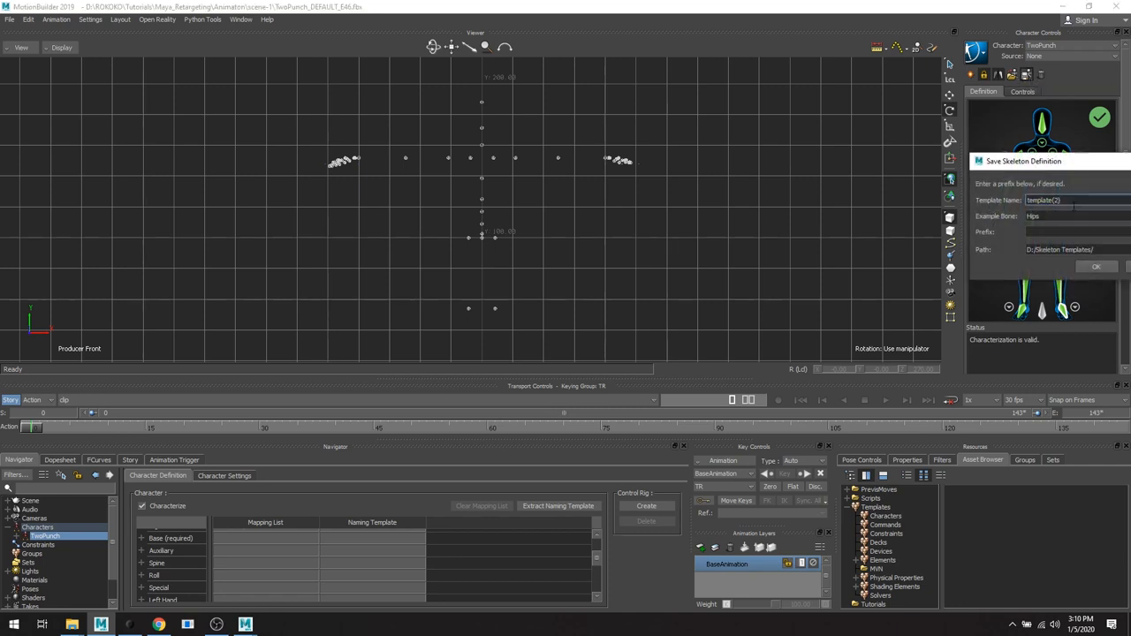
Save the skeleton definition as 'Rokoko' in the HIKCharacterizationTool6 template folder.
{"action": "type", "text": "Rokok"}
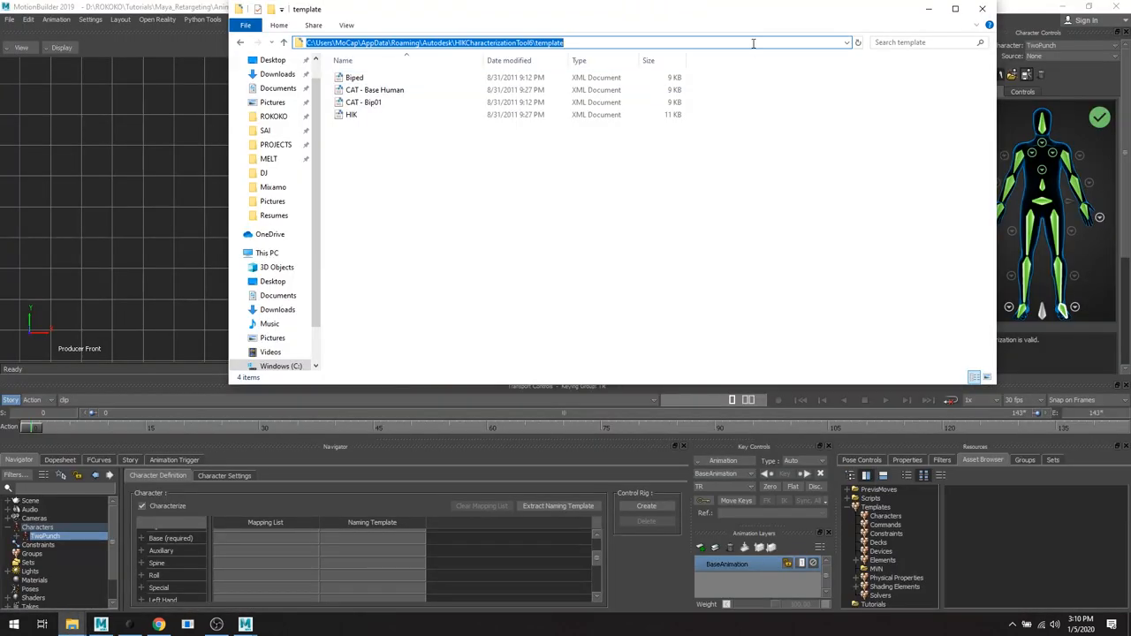
{"action": "key", "text": "Ctrl+C"}
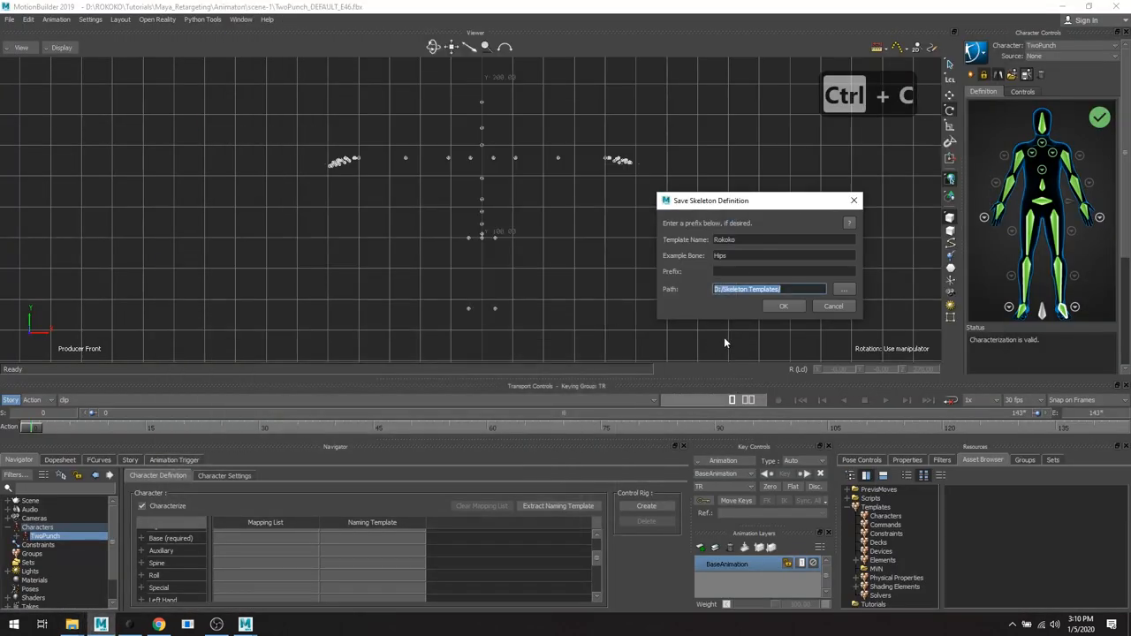
{"action": "key", "text": "ctrl+v"}
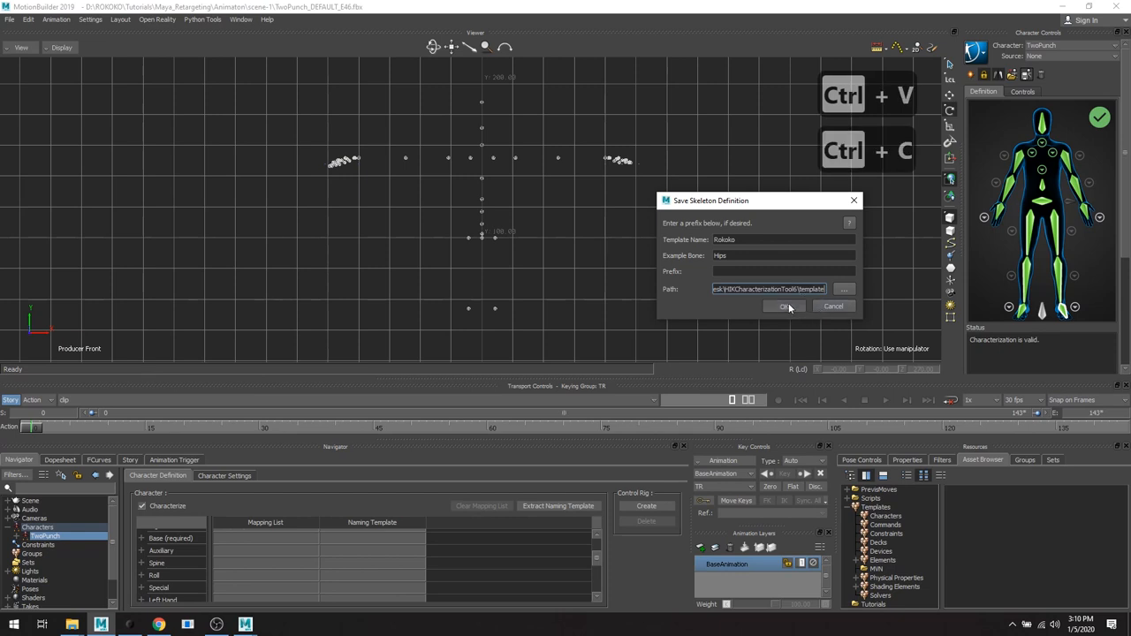
{"action": "left_click", "coordinate": [781, 307]}
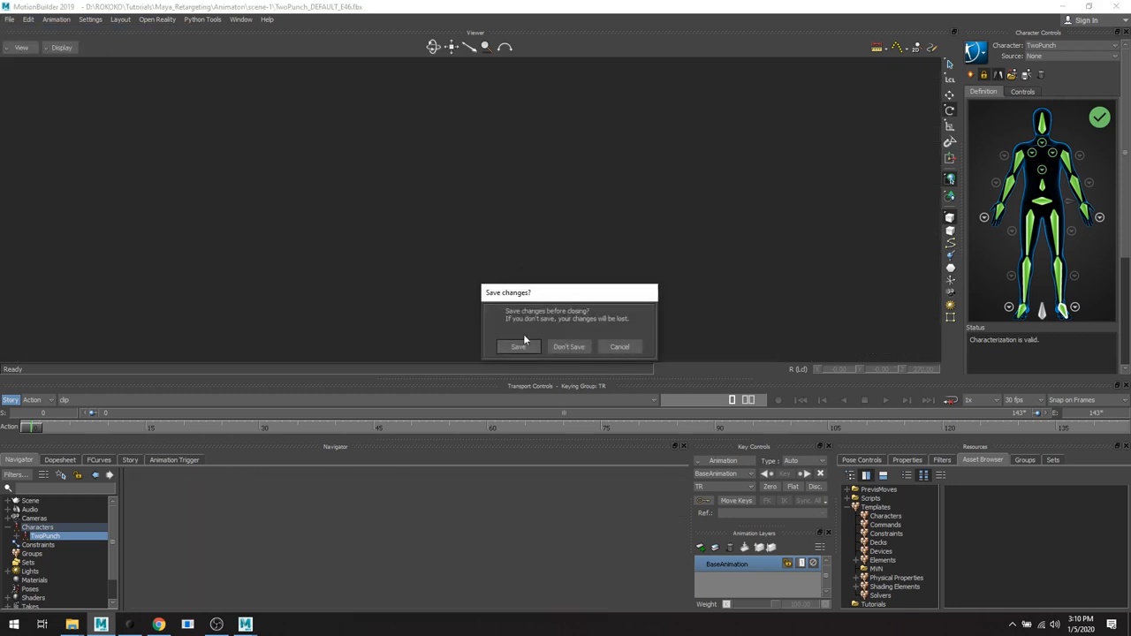
Save the current scene and reopen TwoPunch_DEFAULT_E46.fbx with its clip take.
{"action": "left_click", "coordinate": [569, 347]}
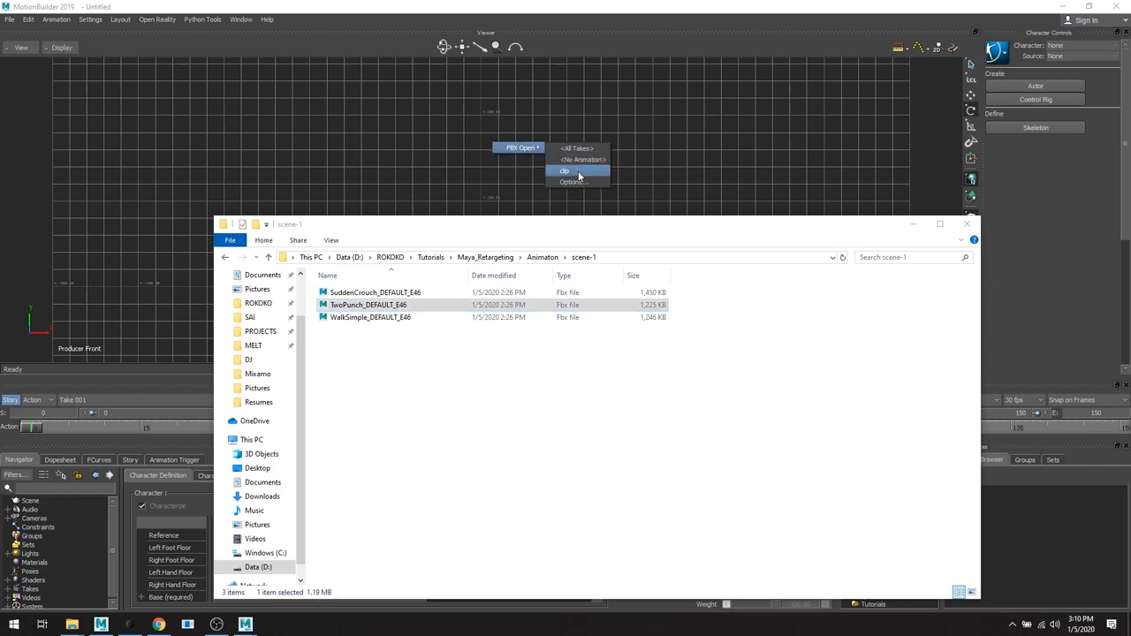
{"action": "left_click", "coordinate": [563, 170]}
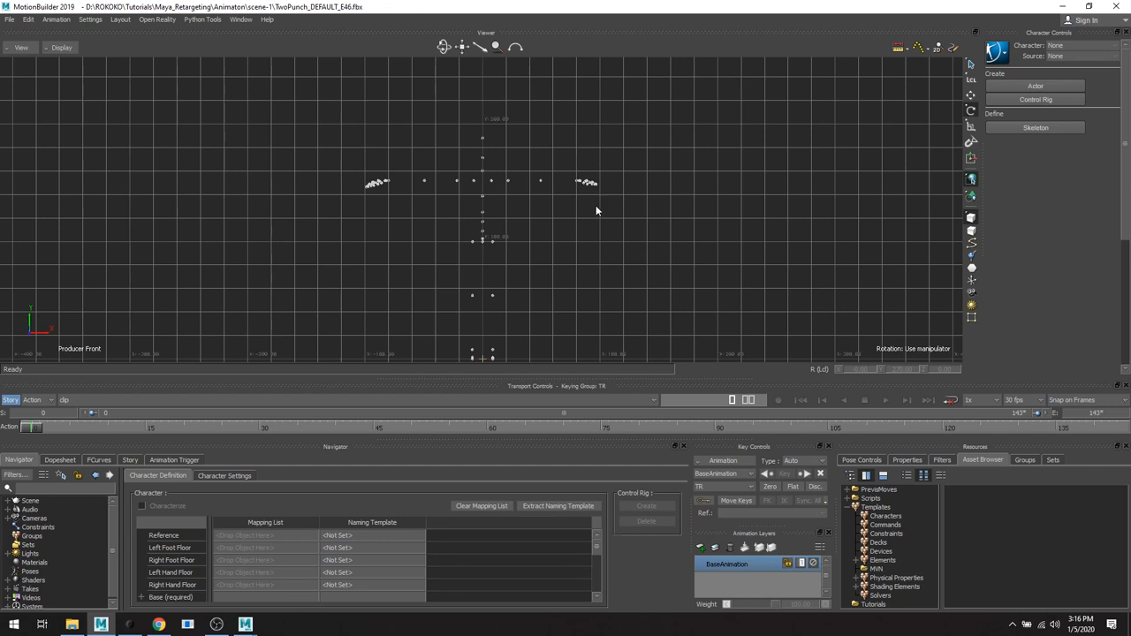
Define a new character and load the Rokoko skeleton definition onto selected bones only.
{"action": "left_click", "coordinate": [1034, 99]}
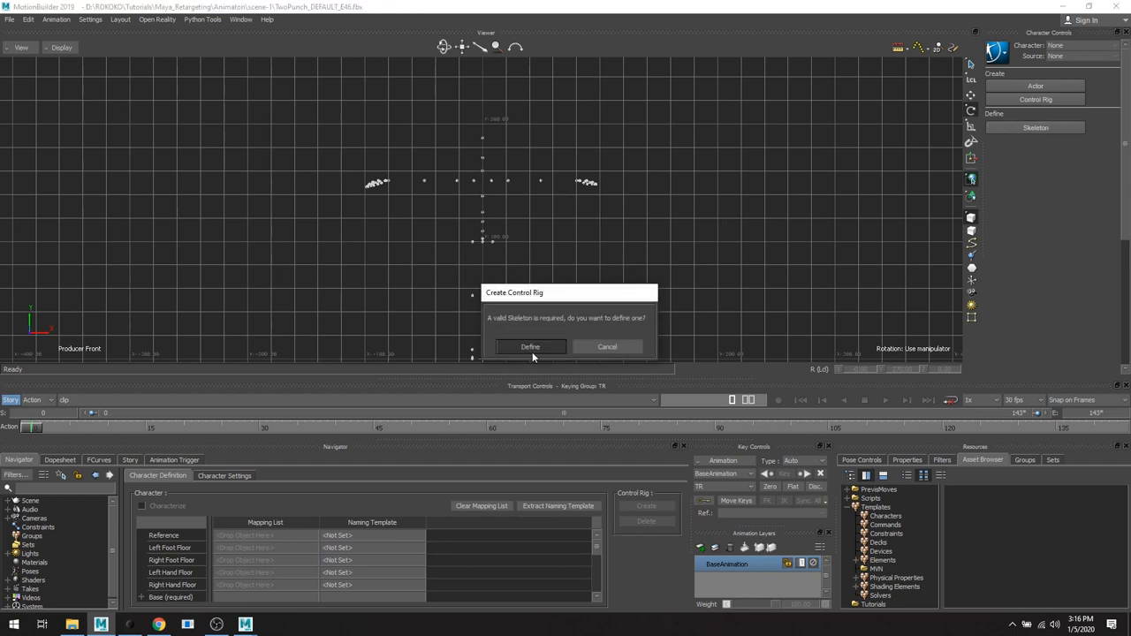
{"action": "left_click", "coordinate": [530, 346]}
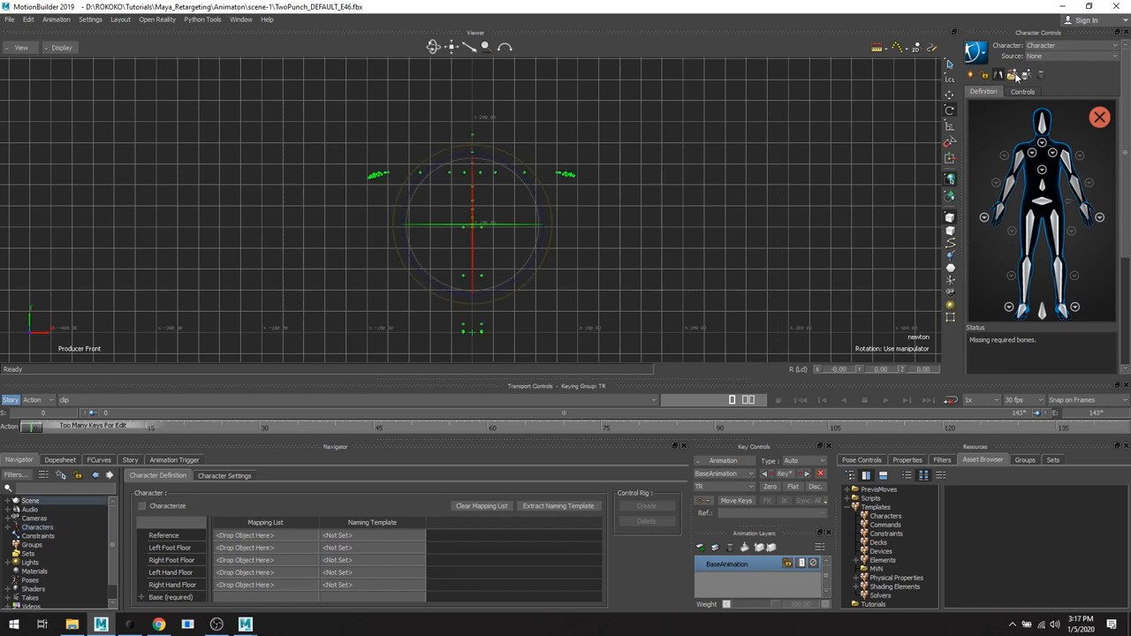
{"action": "left_click", "coordinate": [1012, 74]}
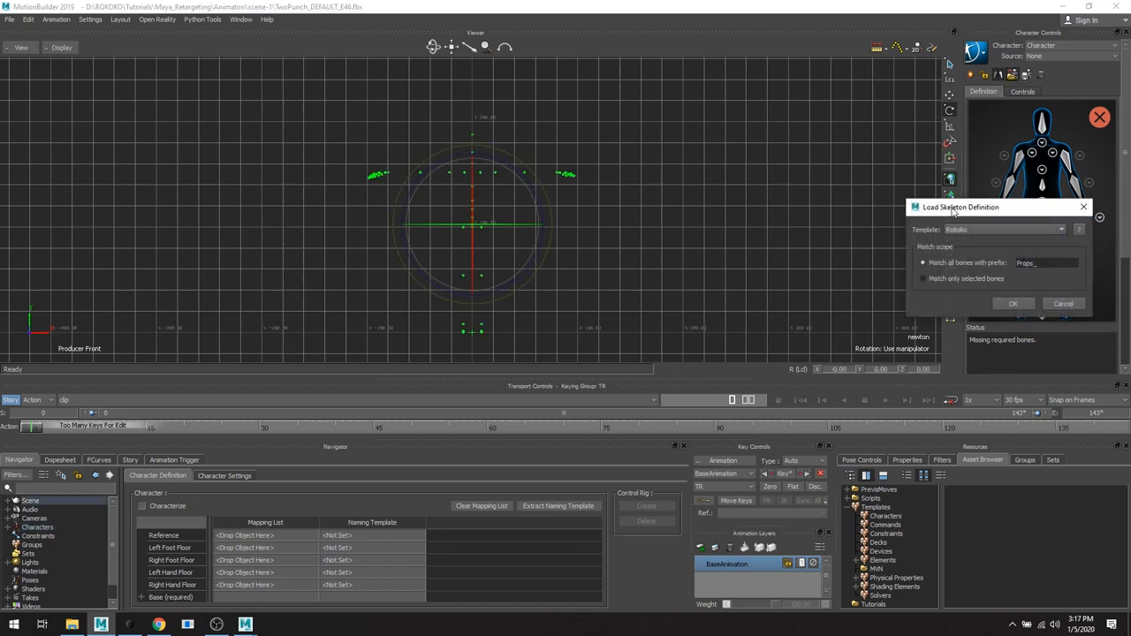
{"action": "left_click_drag", "start_coordinate": [961, 207], "coordinate": [904, 186]}
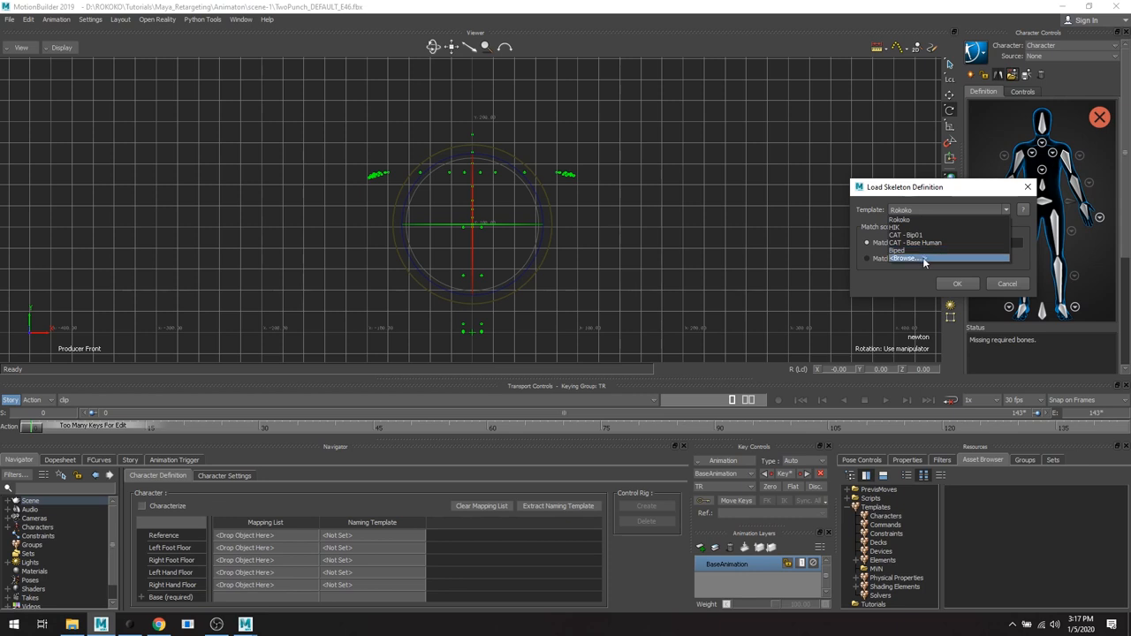
{"action": "mouse_move", "coordinate": [931, 289]}
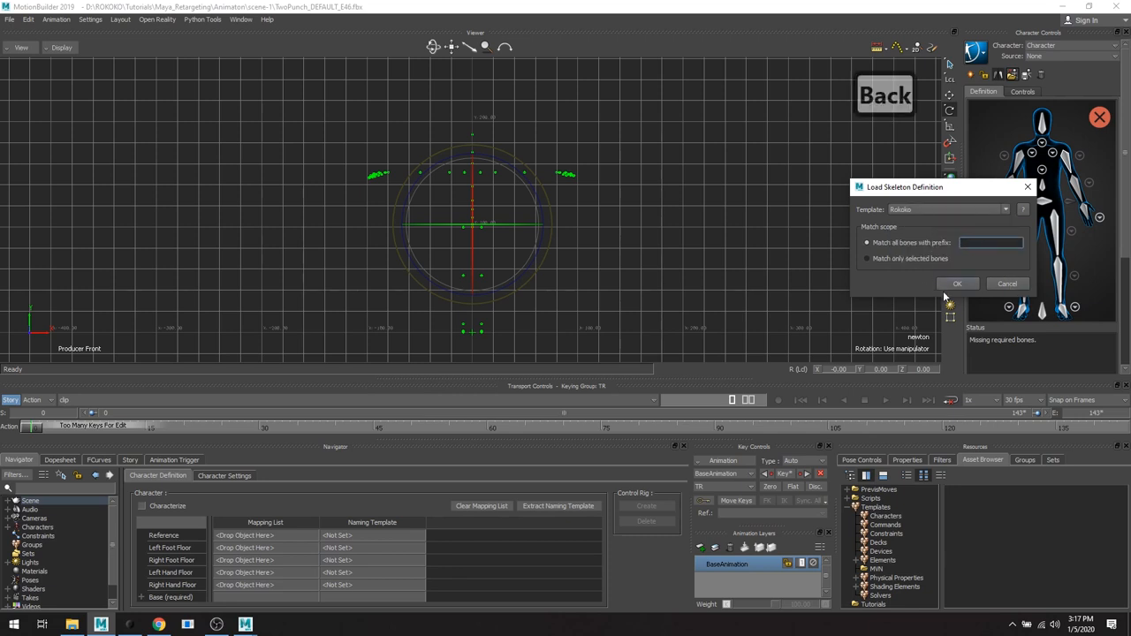
{"action": "left_click", "coordinate": [867, 258]}
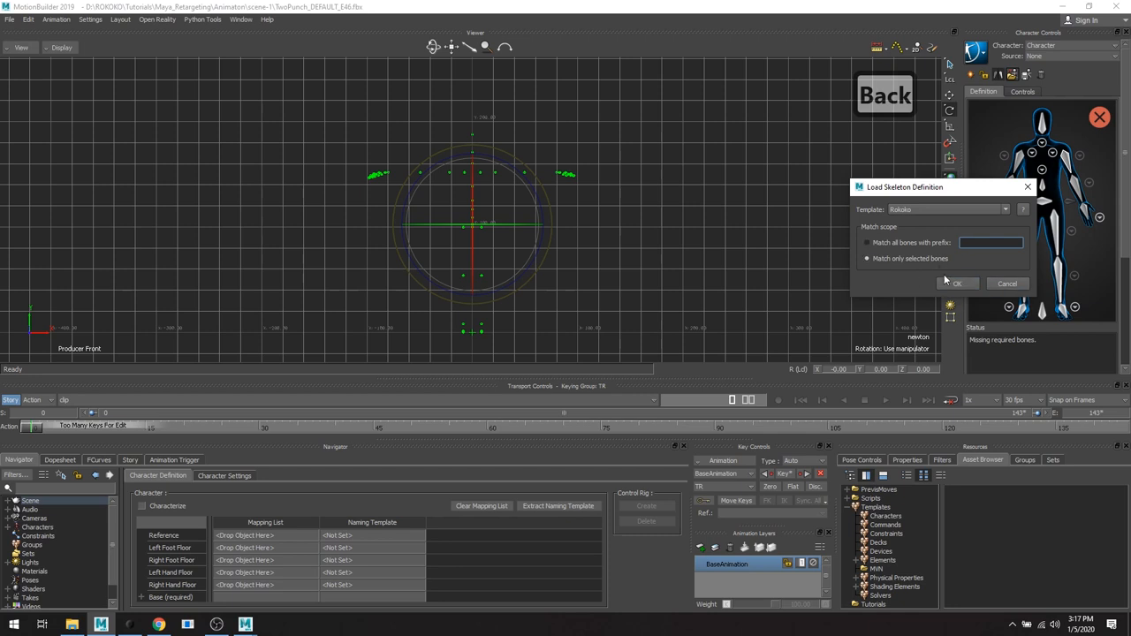
{"action": "left_click", "coordinate": [956, 284]}
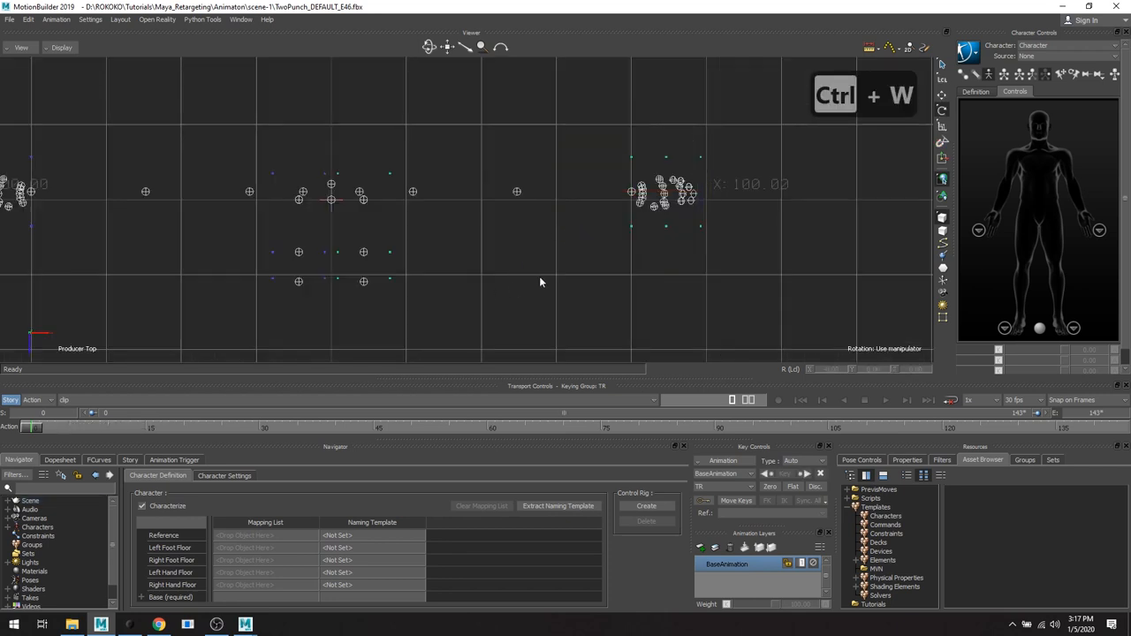
{"action": "mouse_move", "coordinate": [547, 266]}
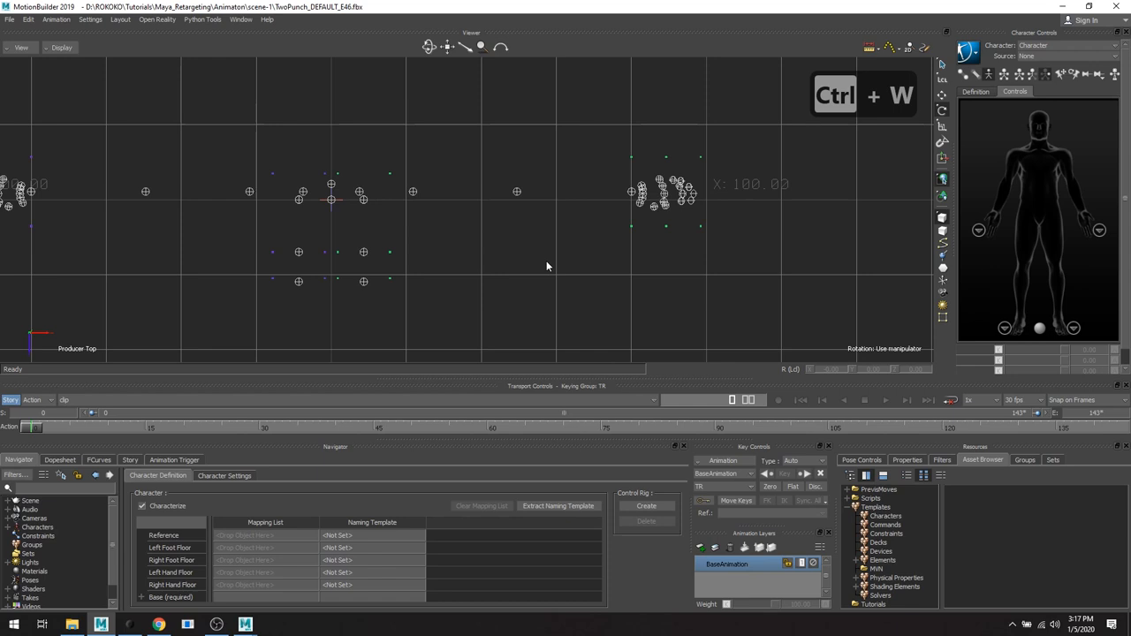